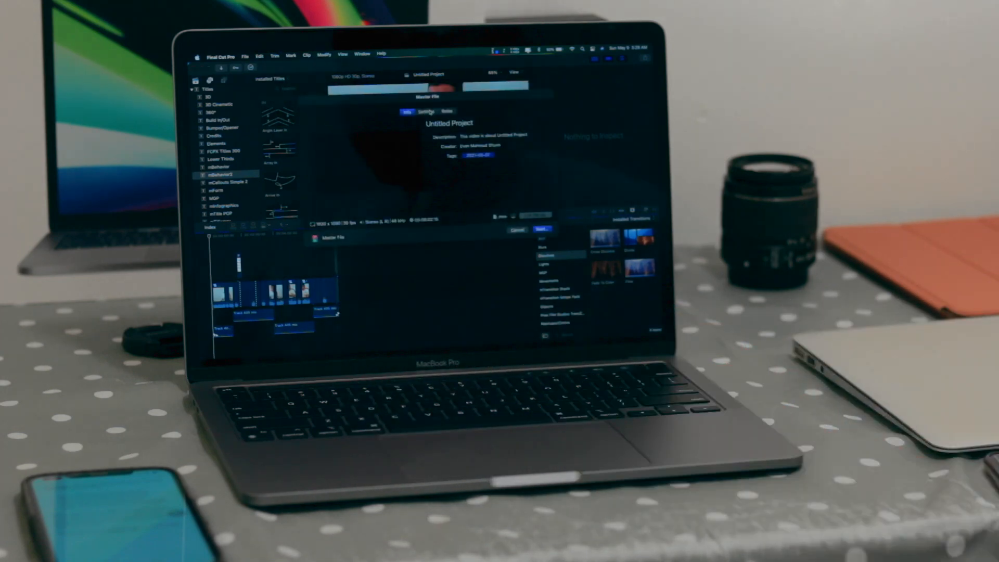
Step: On the Master File Settings tab, set Video Codec to Apple ProRes 422
left_click(426, 111)
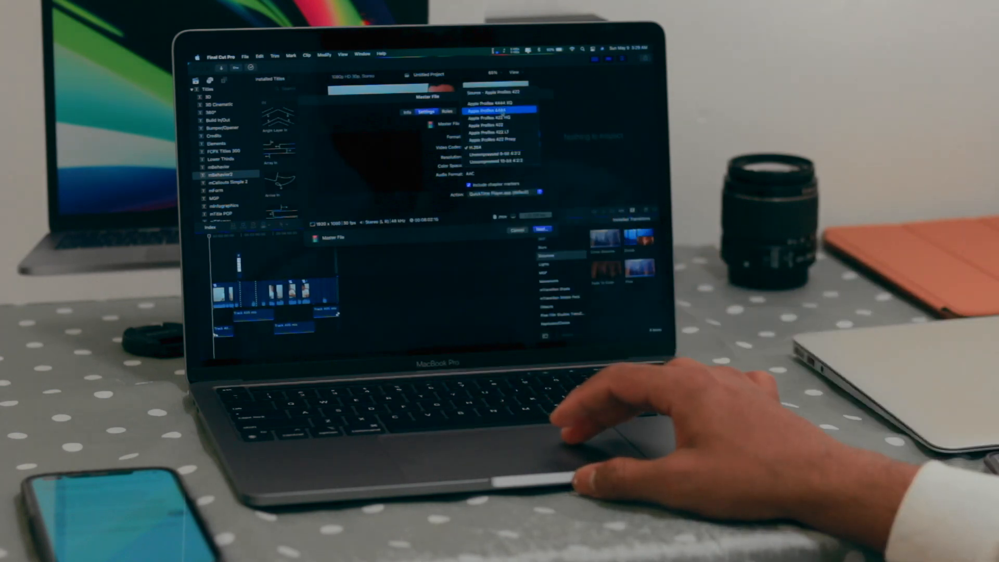
left_click(500, 110)
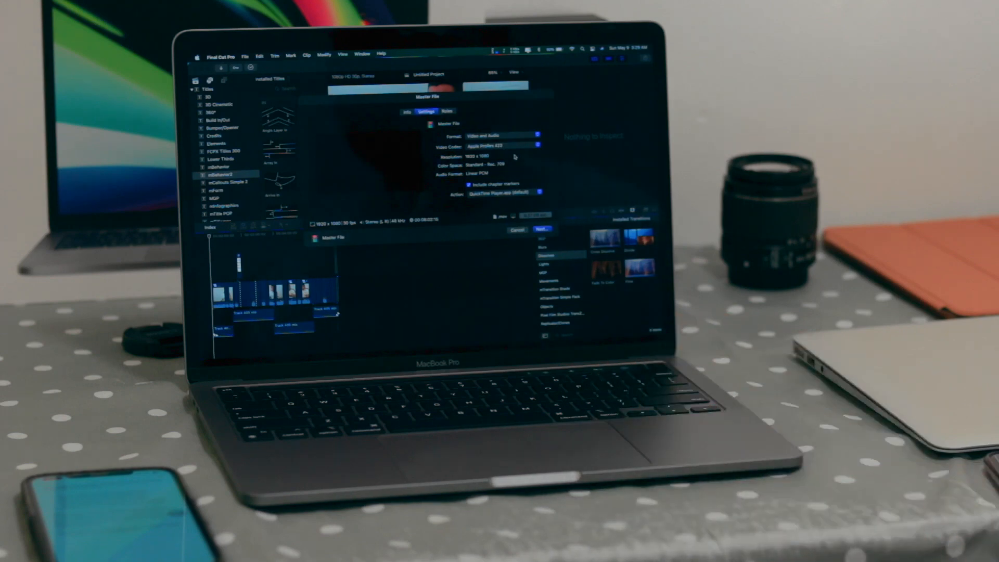